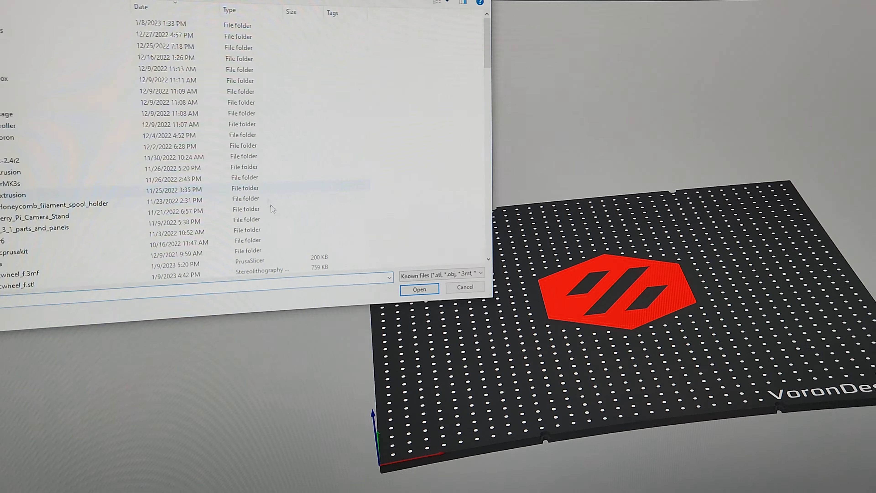
# Dismiss the Open file dialog and show the 0.2mm ABS2 print profile's Perimeters & Shell page.
pyautogui.scroll(-3)
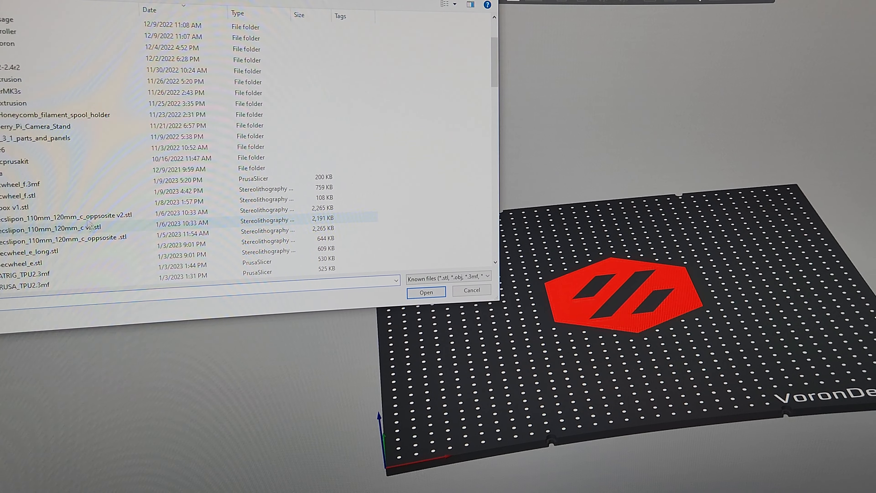
pyautogui.click(426, 292)
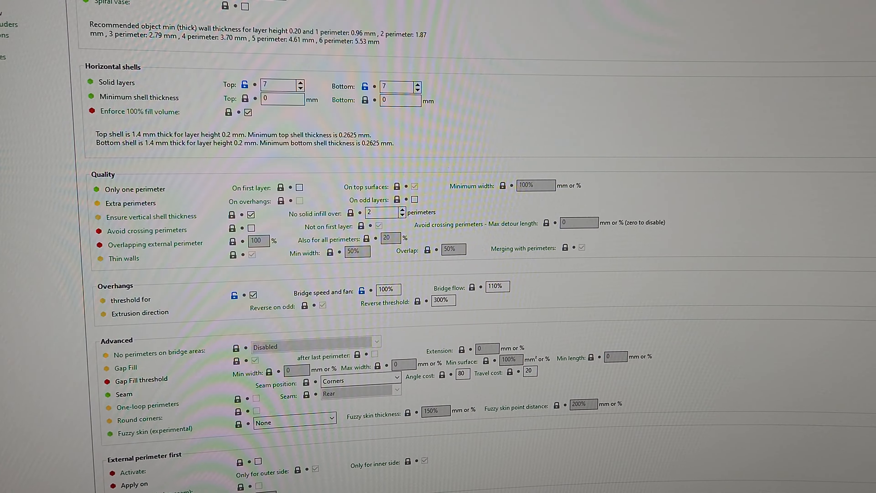
pyautogui.click(11, 19)
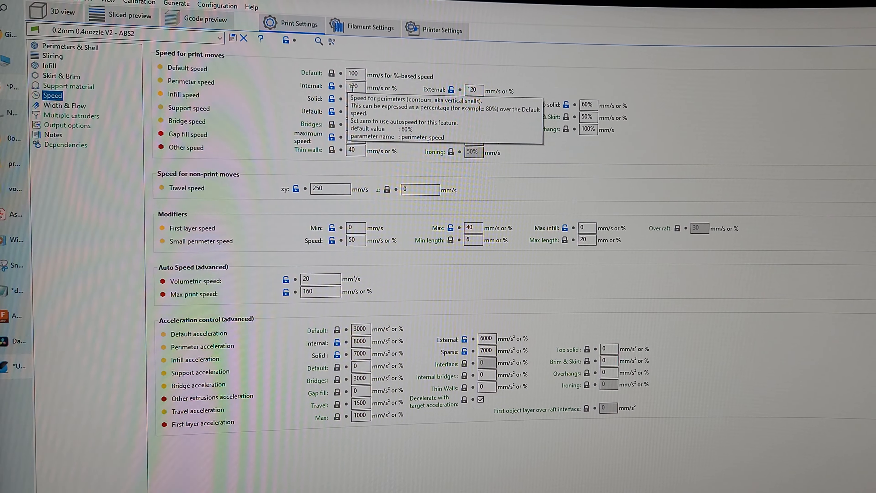
# Scroll through the ABS2 speed values: 100 mm/s default, 120 mm/s perimeters, 250 mm/s travel.
pyautogui.scroll(-3)
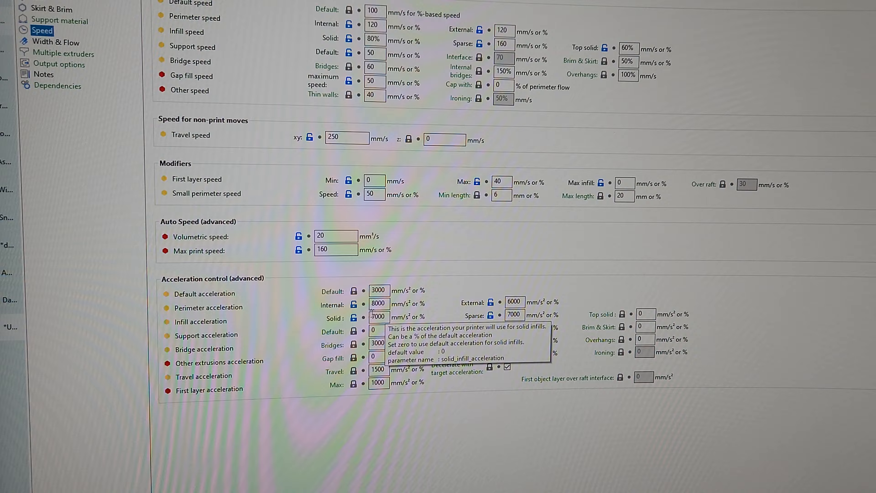
pyautogui.scroll(-3)
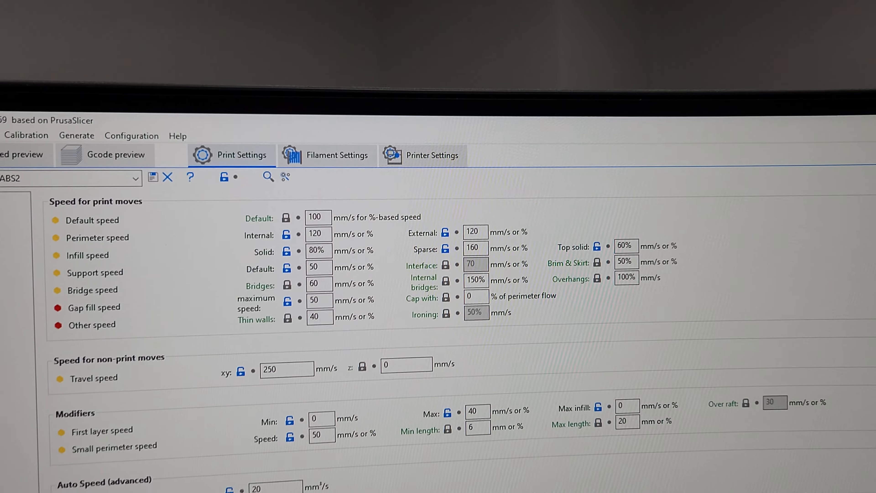
pyautogui.scroll(-3)
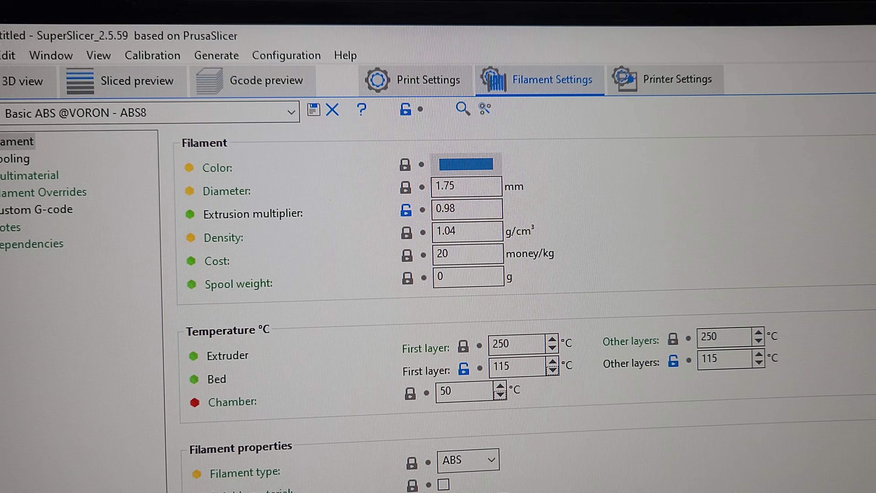
pyautogui.scroll(-3)
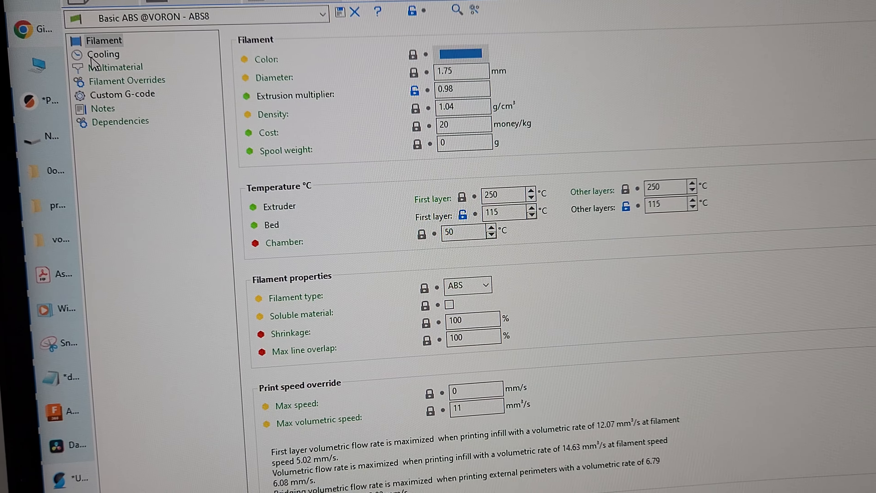
pyautogui.click(103, 55)
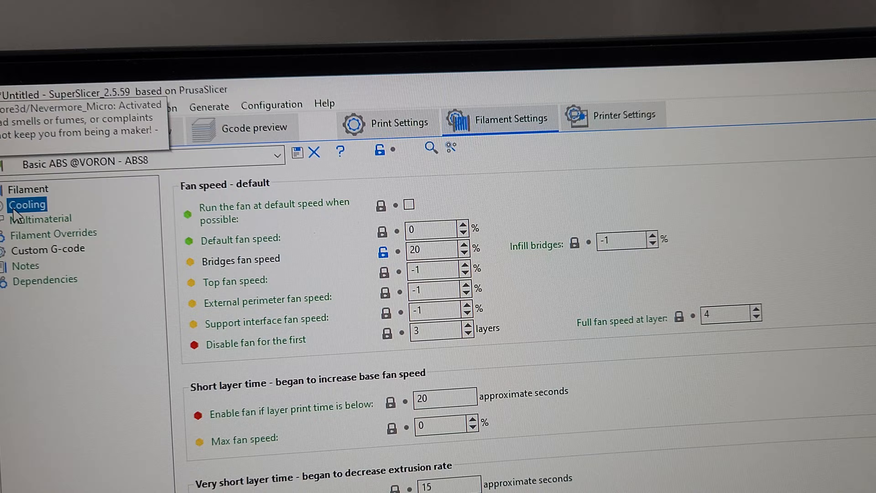